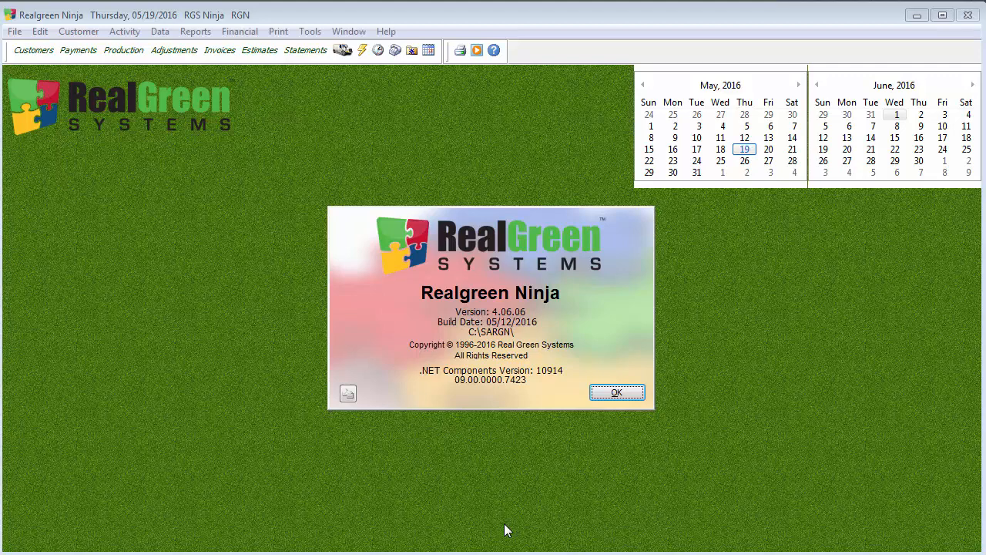
Dismiss the About Realgreen Ninja version information box.
left_click(616, 391)
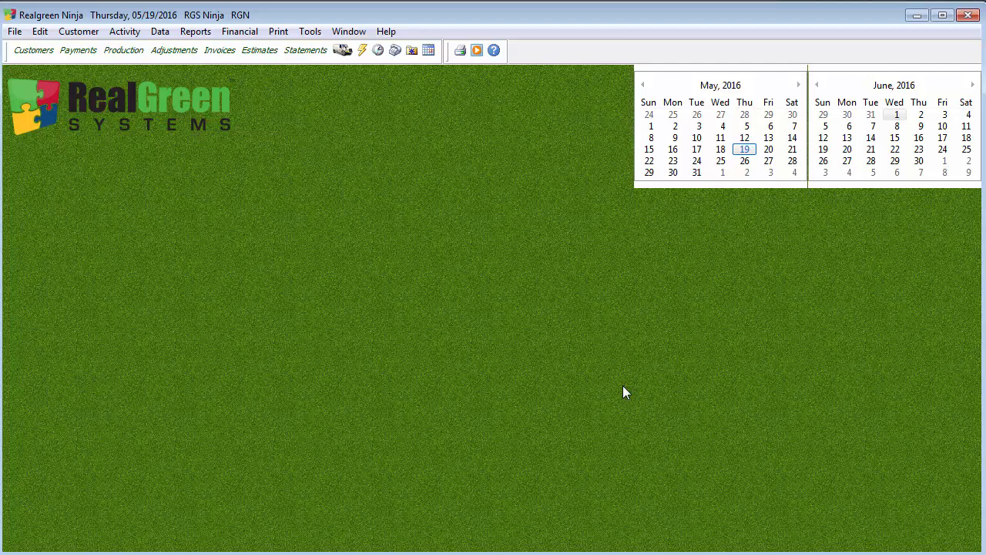
mouse_move(161, 31)
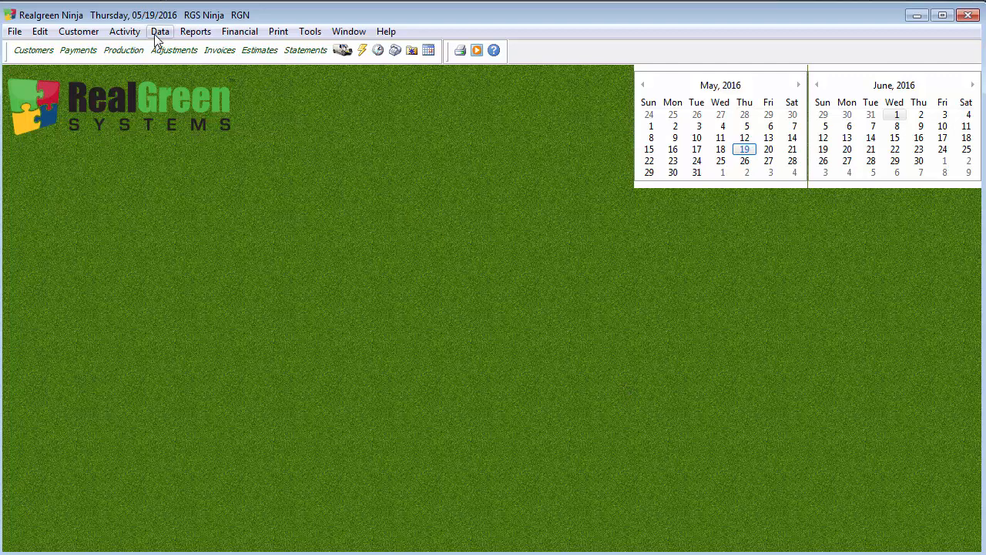
Open Financial Parameters from Company Parameters and start a new discount row.
left_click(160, 31)
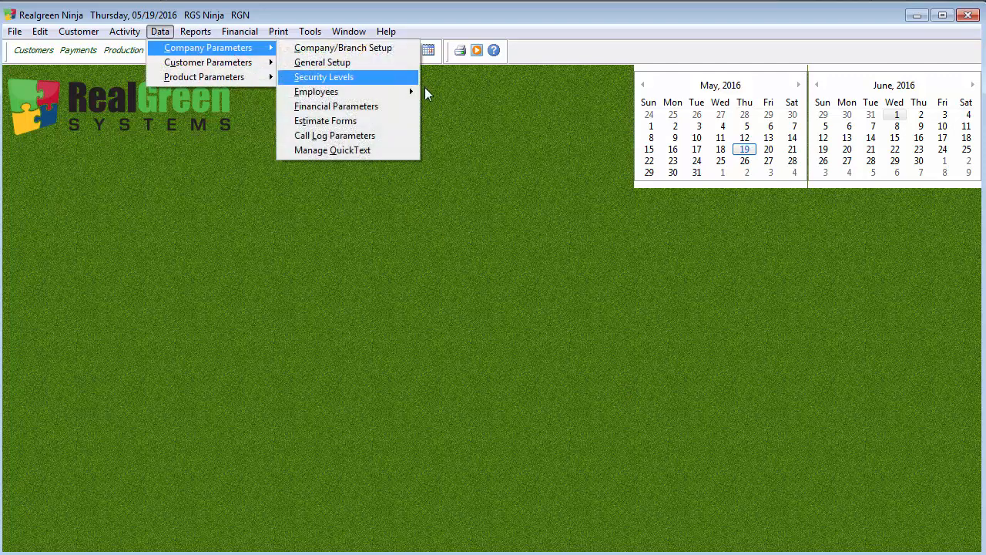
left_click(336, 106)
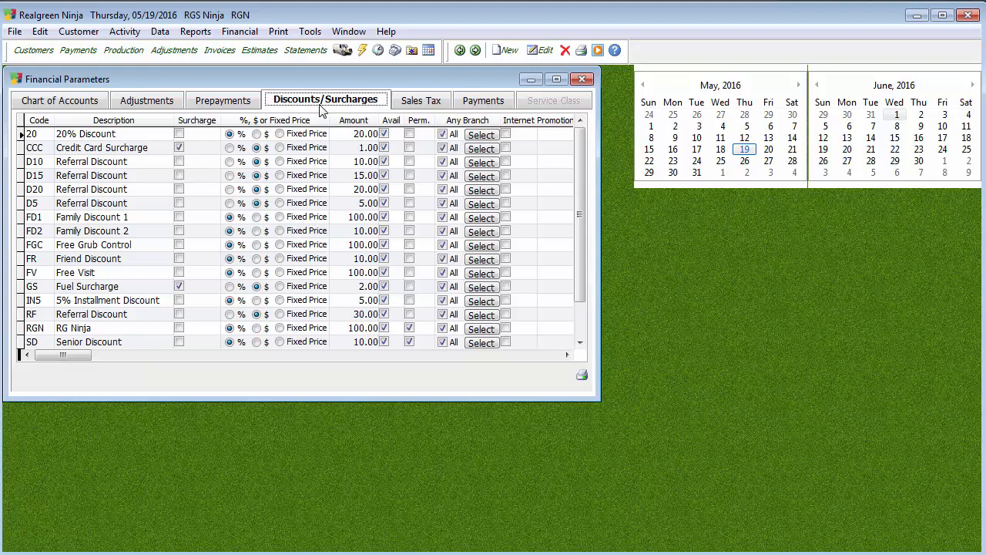
mouse_move(372, 80)
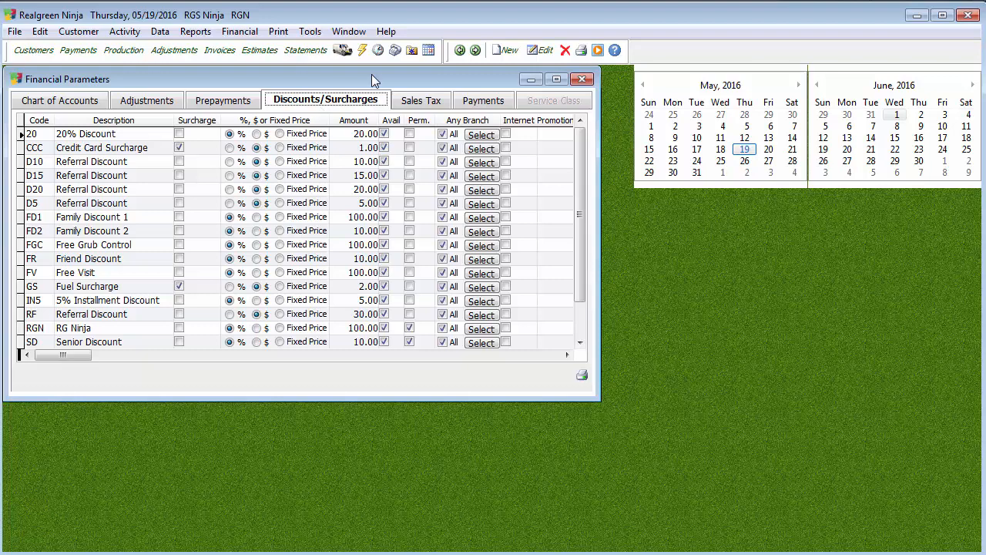
left_click(505, 50)
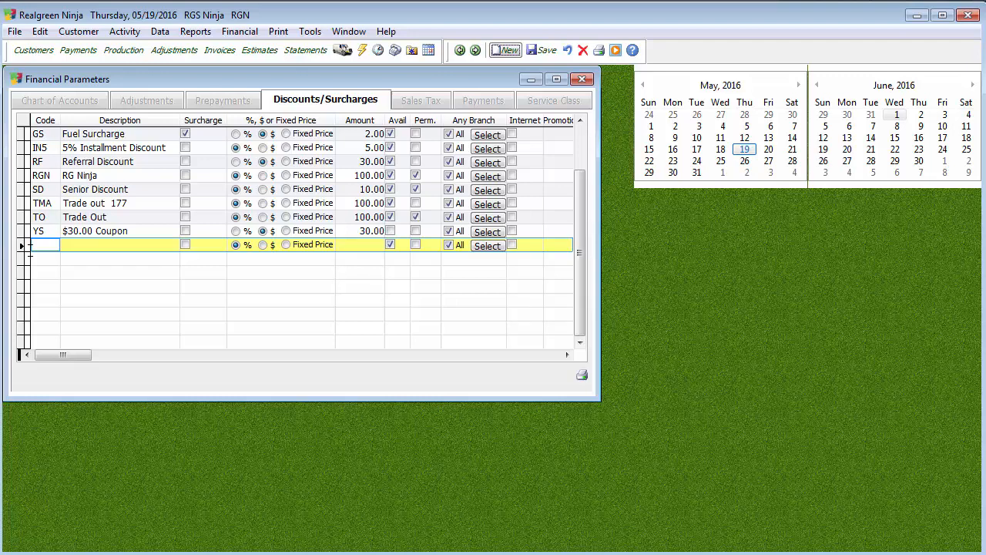
Enter code '20%' and description '20% Discount' for the new discount.
type("12")
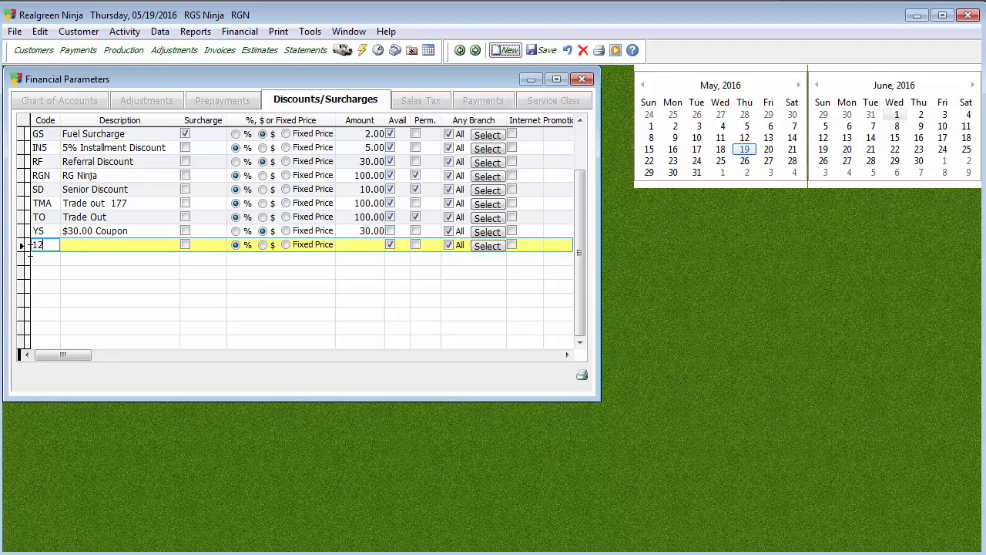
type("%")
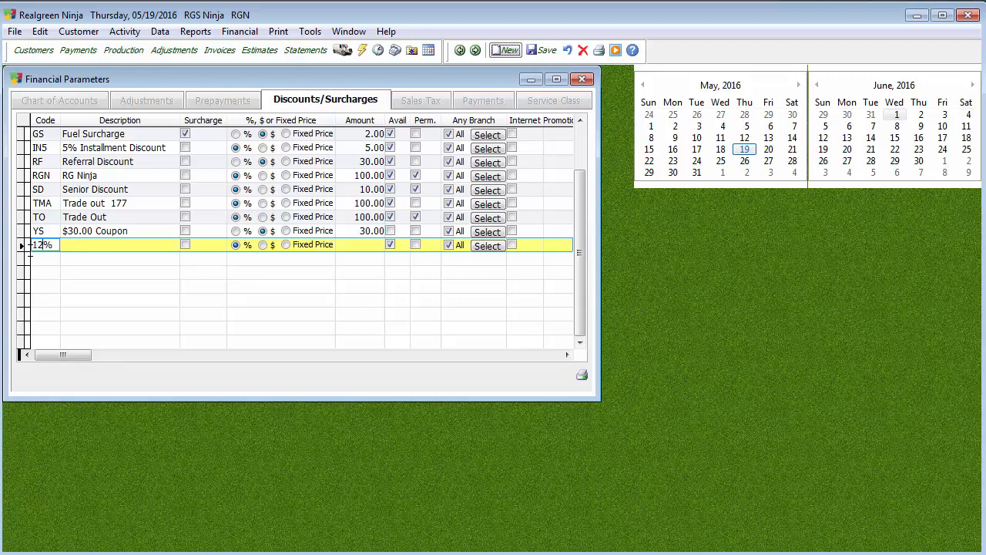
type("20%")
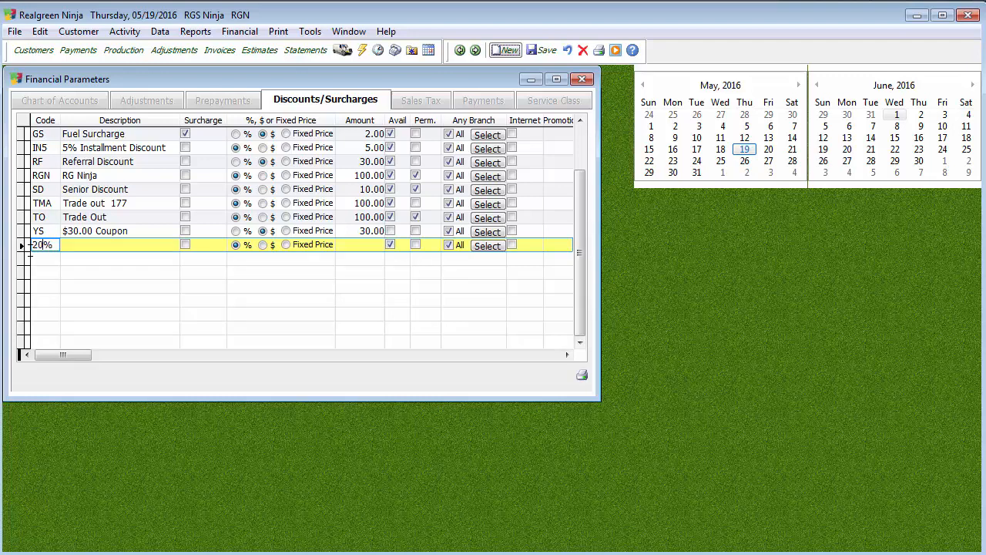
left_click(120, 244)
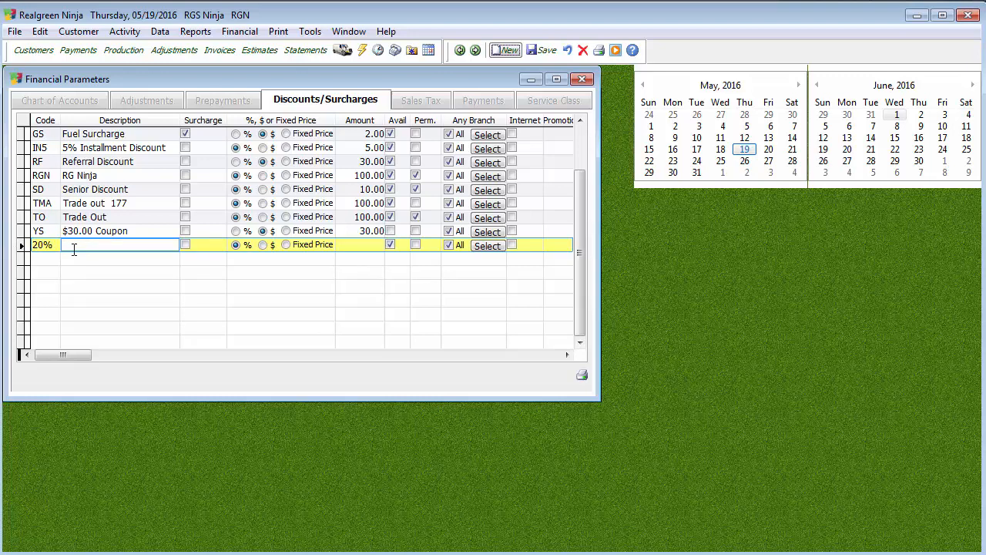
type("20% Discount")
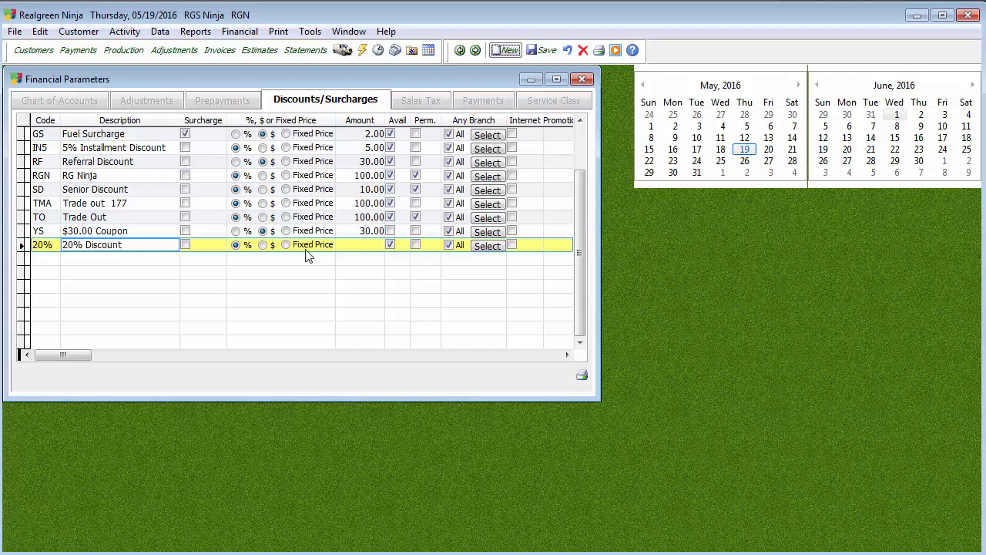
Make the 20% Discount row a percentage discount with amount 20.00.
left_click(119, 245)
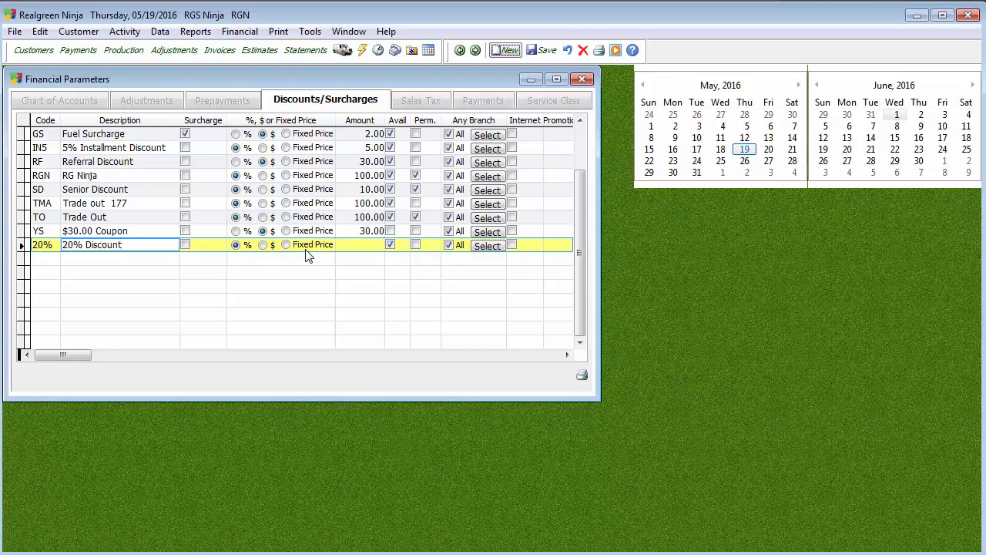
left_click(415, 245)
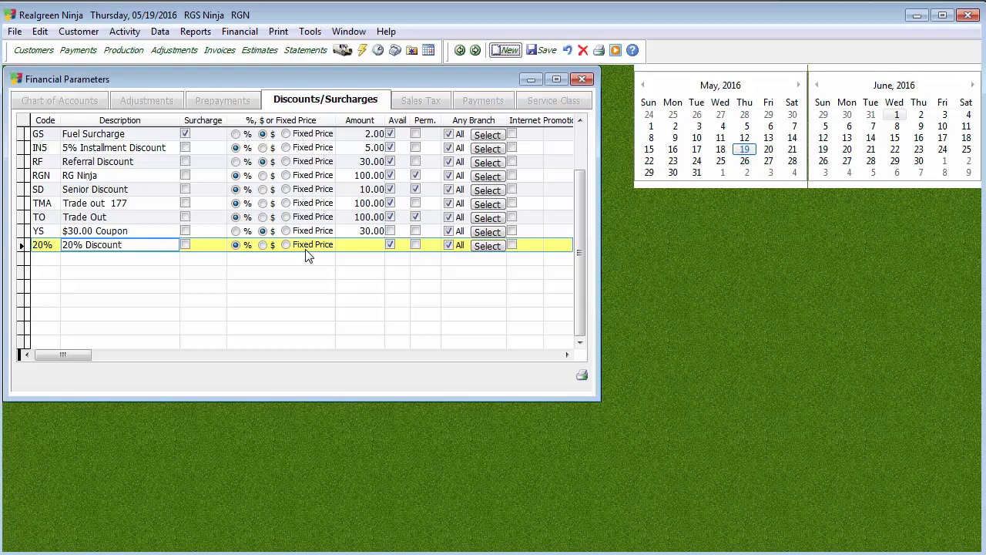
left_click(92, 244)
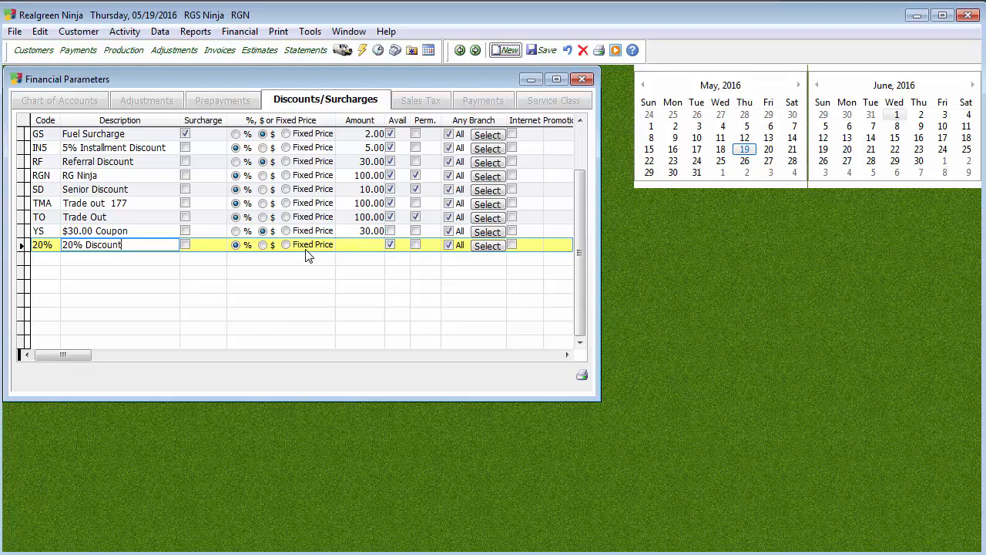
left_click(366, 245)
type("20")
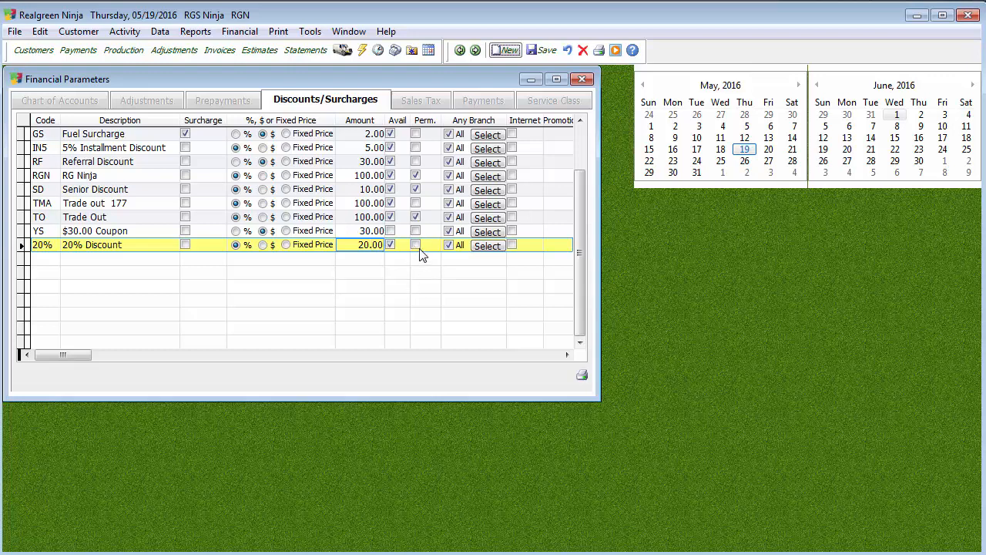
left_click(390, 244)
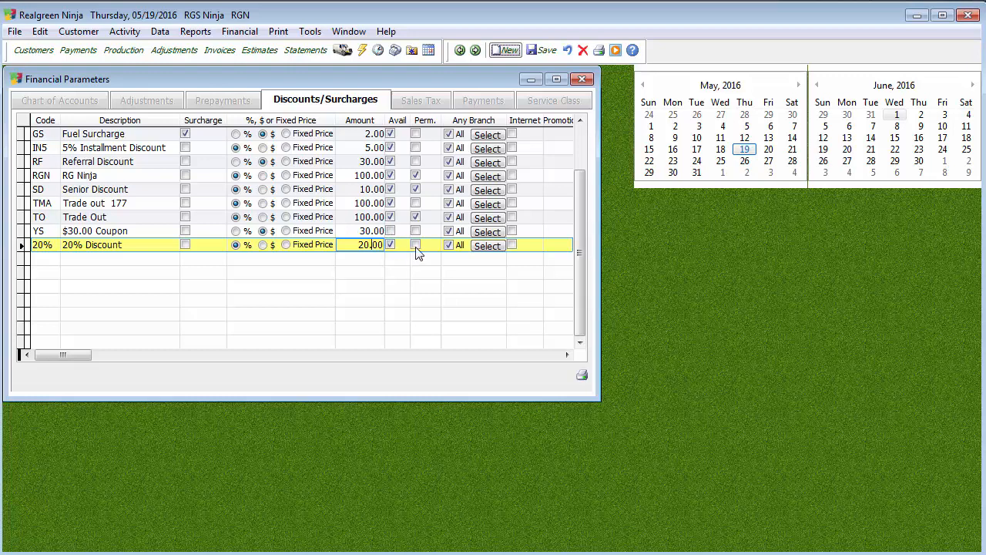
mouse_move(434, 260)
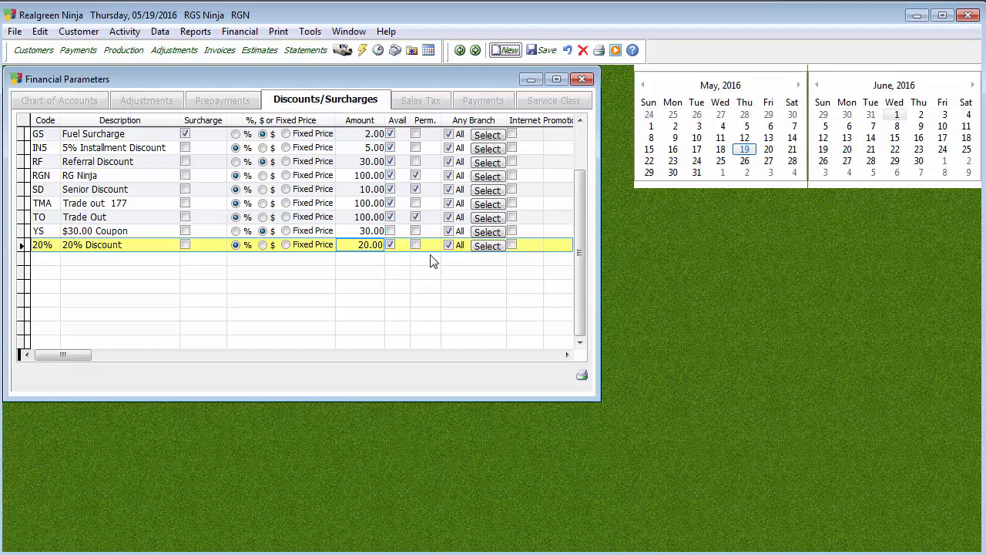
left_click(370, 244)
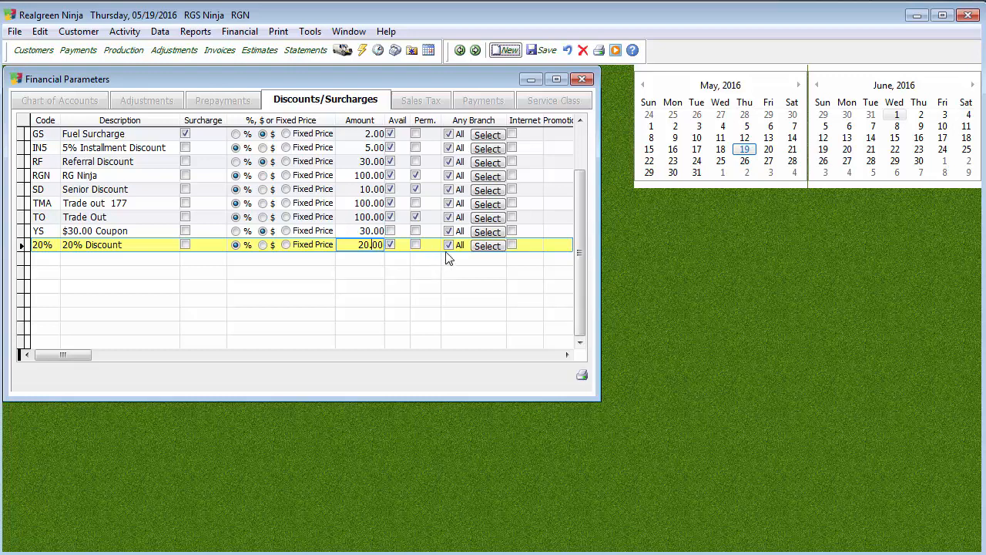
left_click(487, 245)
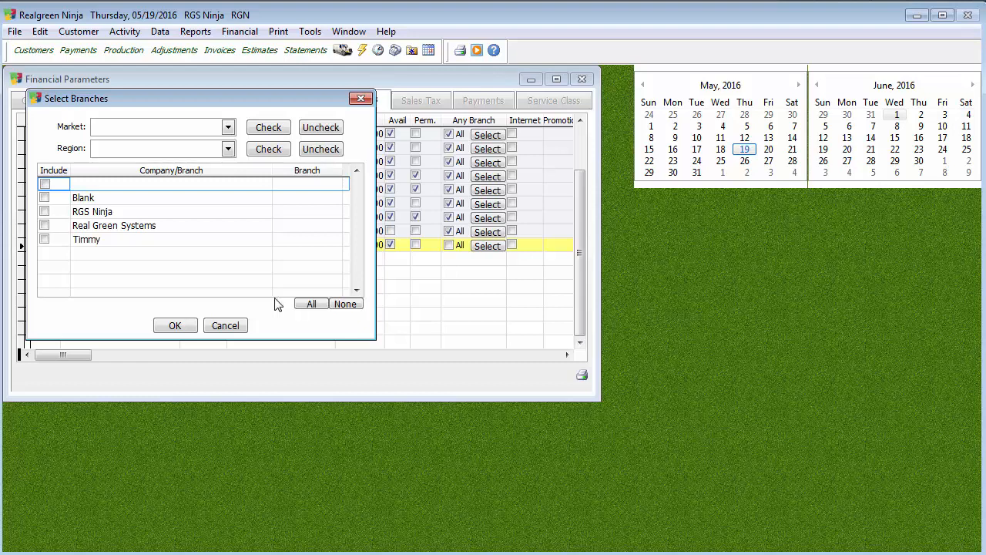
left_click(174, 324)
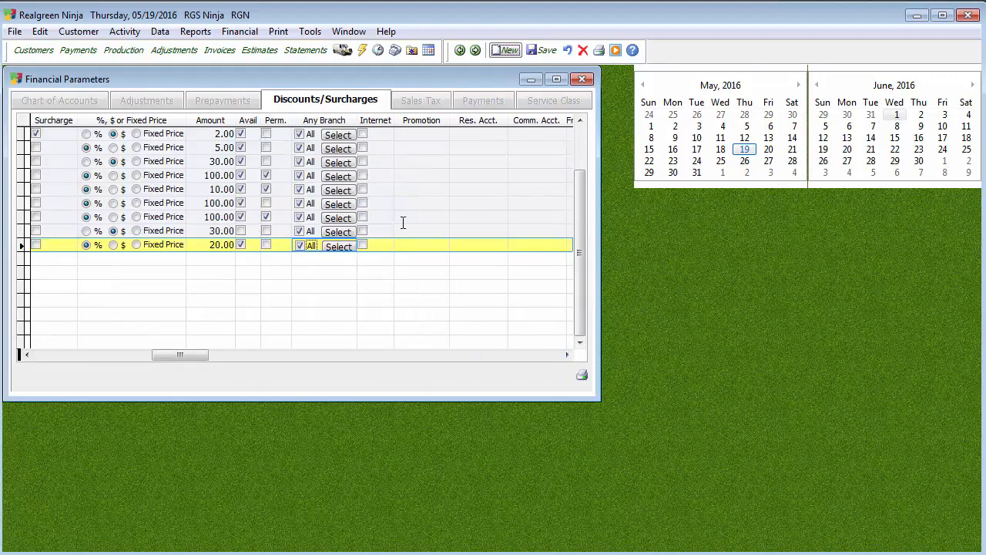
Edit the 20% Discount's promotion field and open its revenue account list.
left_click(422, 245)
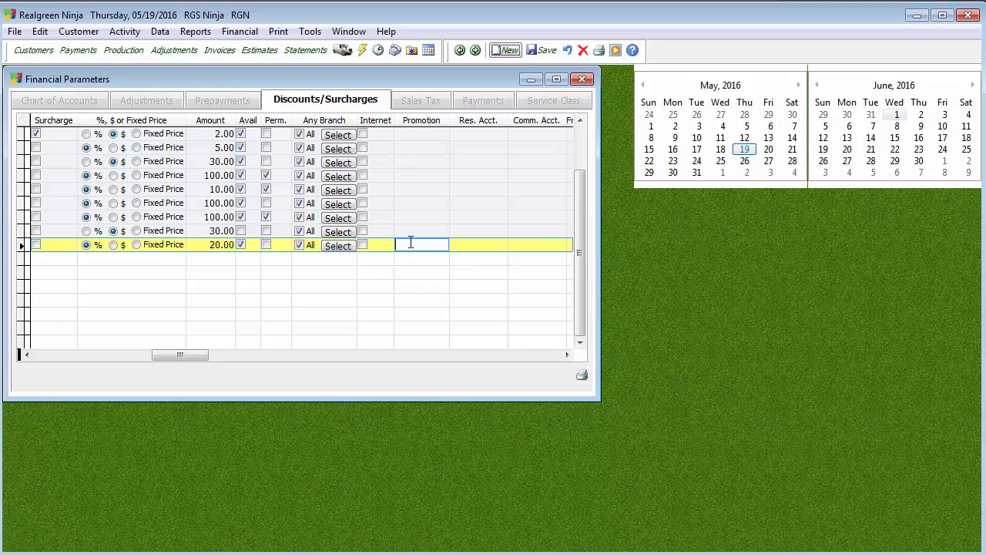
mouse_move(456, 237)
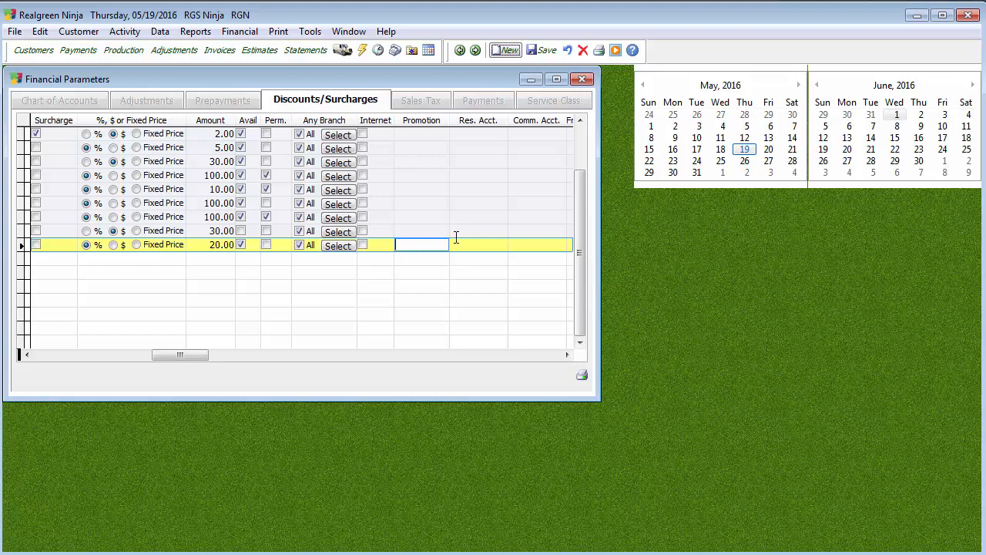
left_click(500, 245)
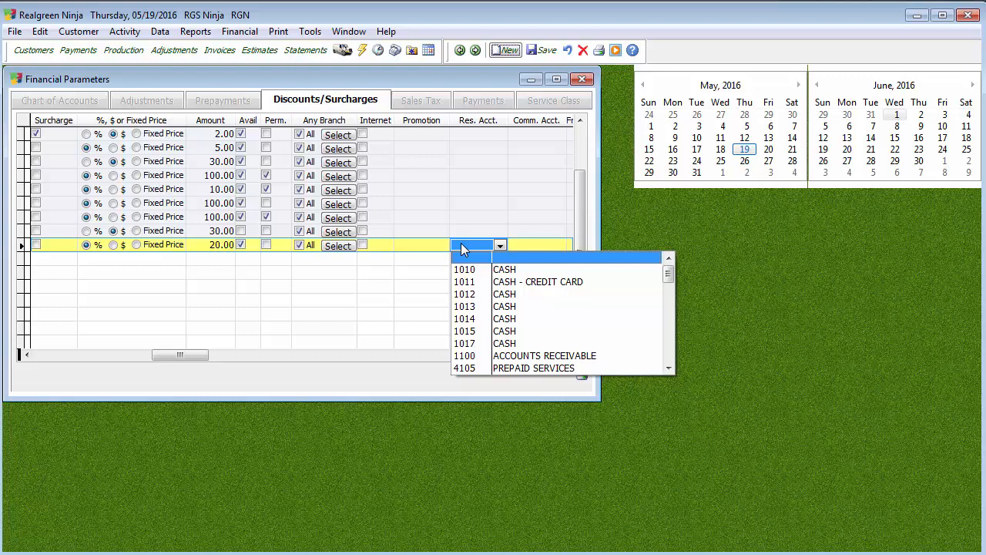
mouse_move(260, 372)
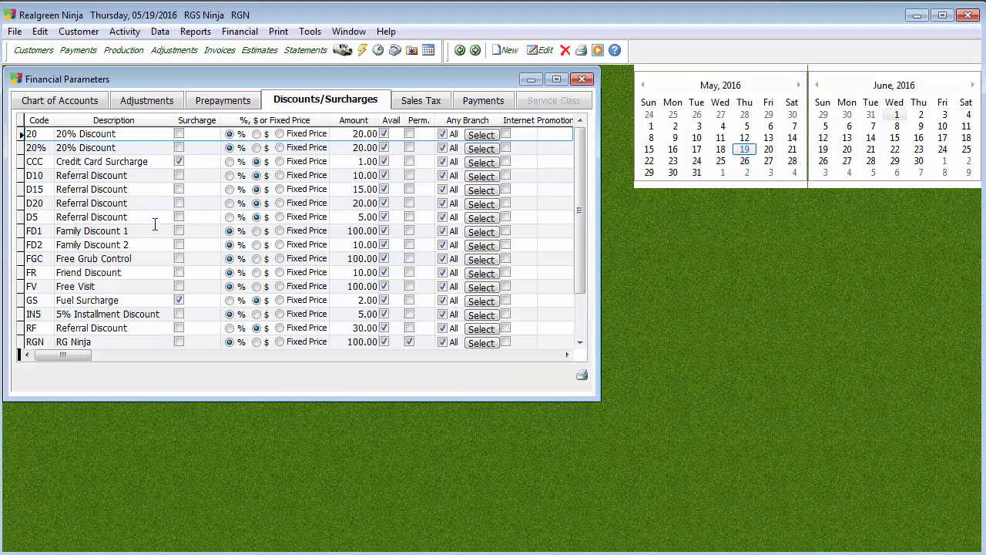
mouse_move(155, 224)
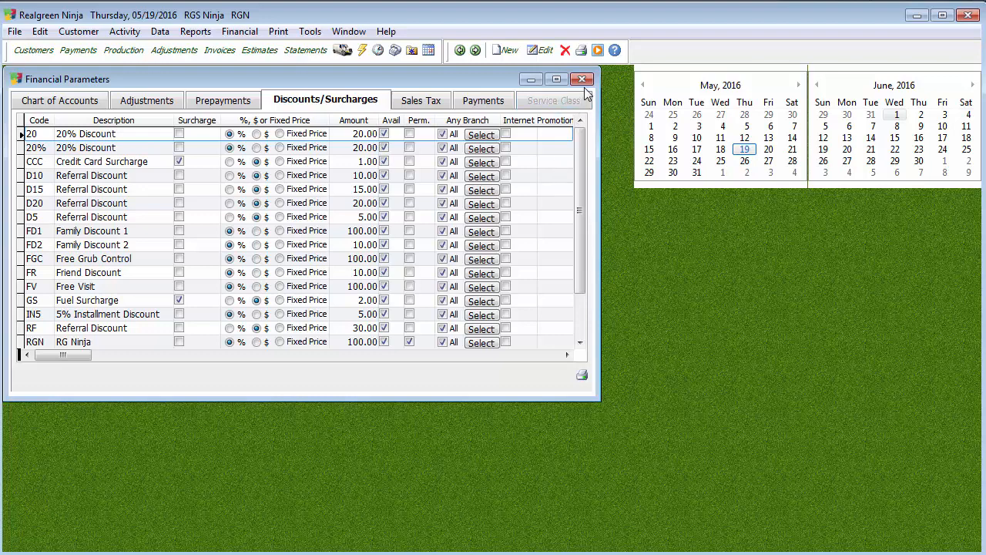
Close the Financial Parameters window.
left_click(582, 79)
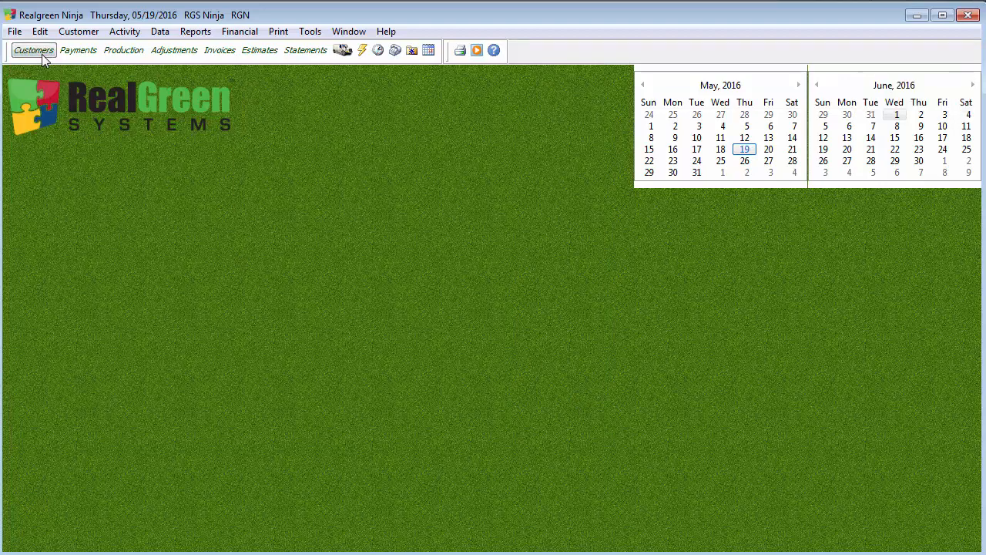
Open customer 31819's TAX special job and apply 20% Discount to its service line.
left_click(33, 50)
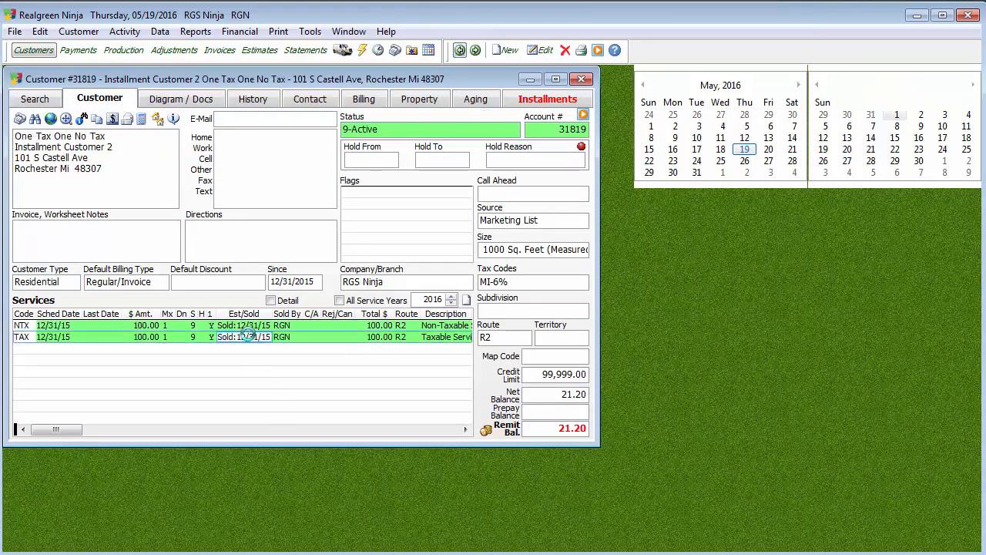
double_click(231, 337)
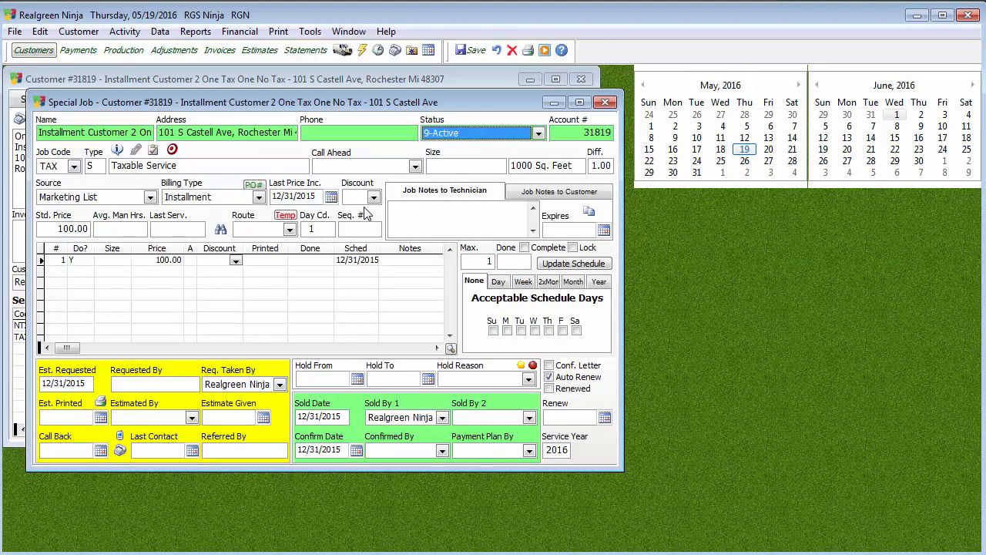
left_click(374, 196)
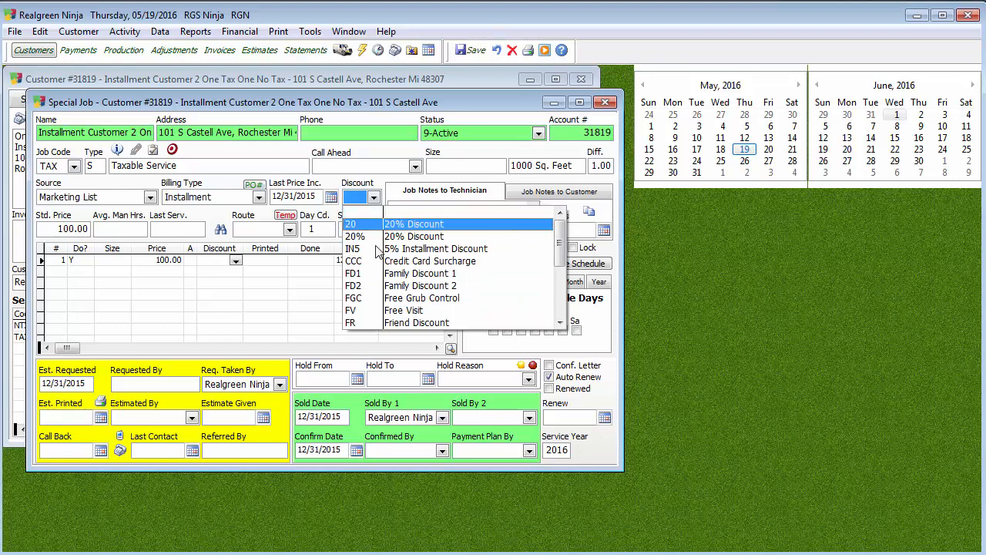
left_click(413, 223)
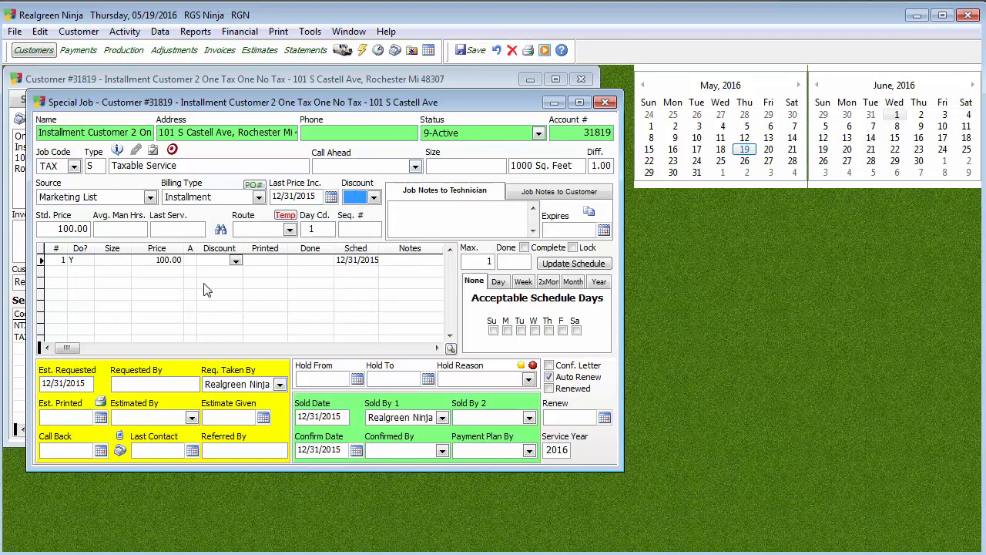
mouse_move(223, 414)
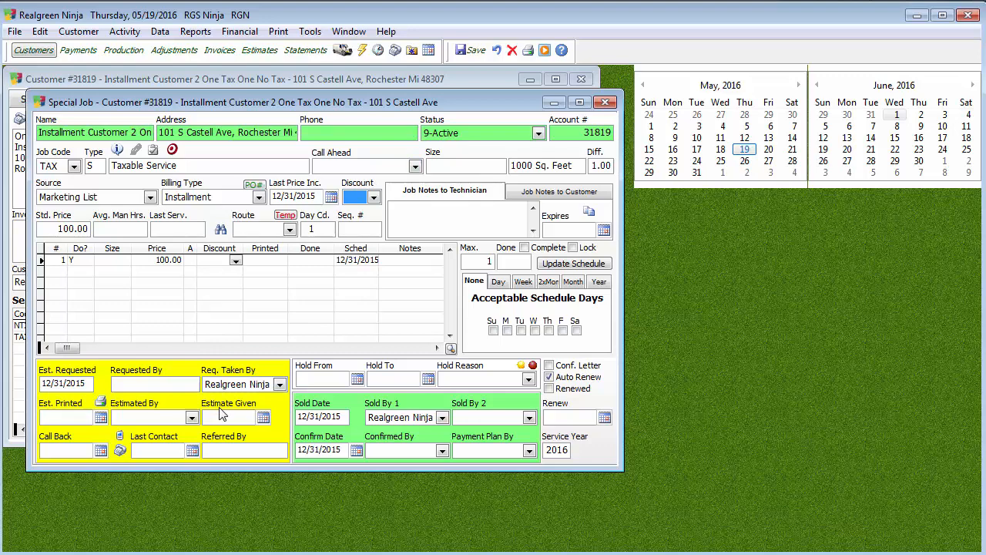
left_click(235, 259)
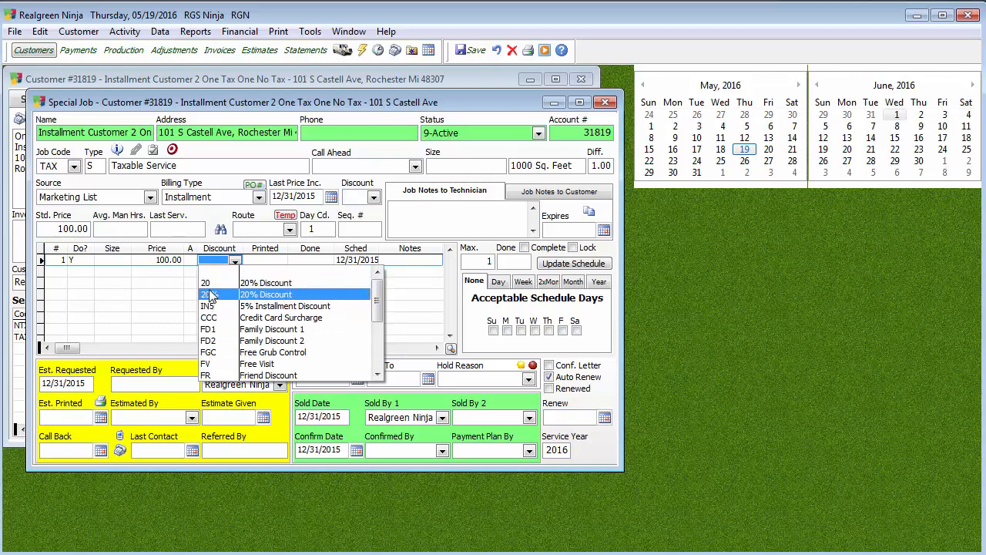
mouse_move(227, 306)
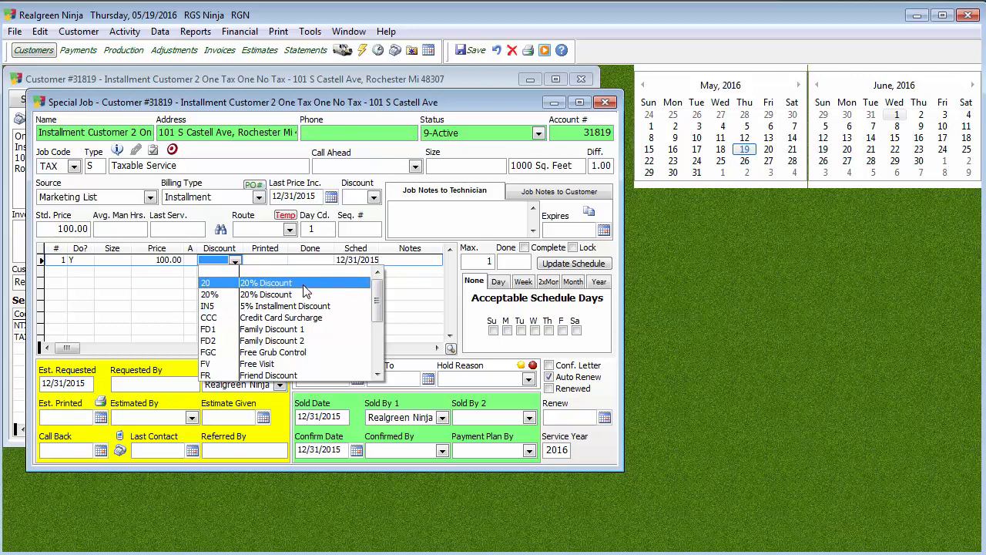
mouse_move(271, 294)
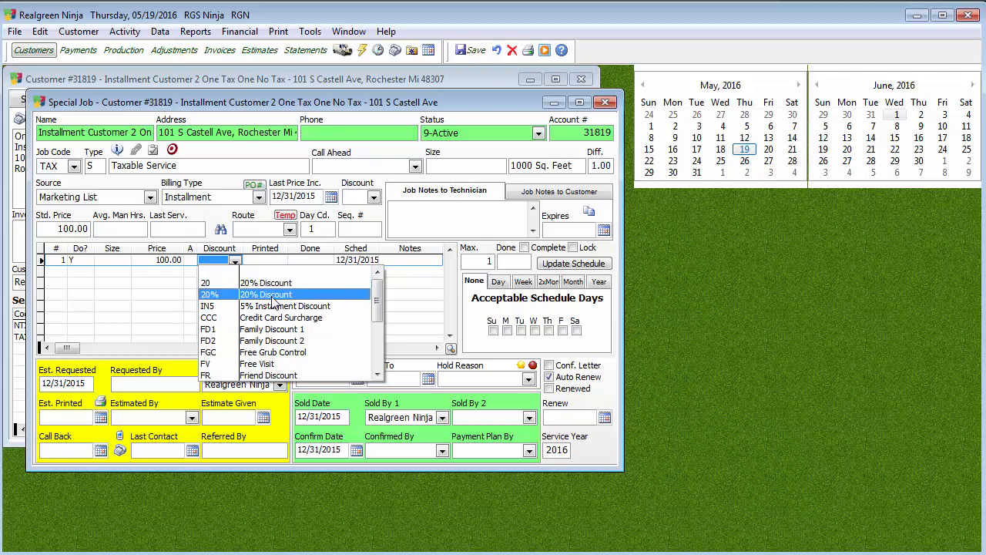
left_click(265, 294)
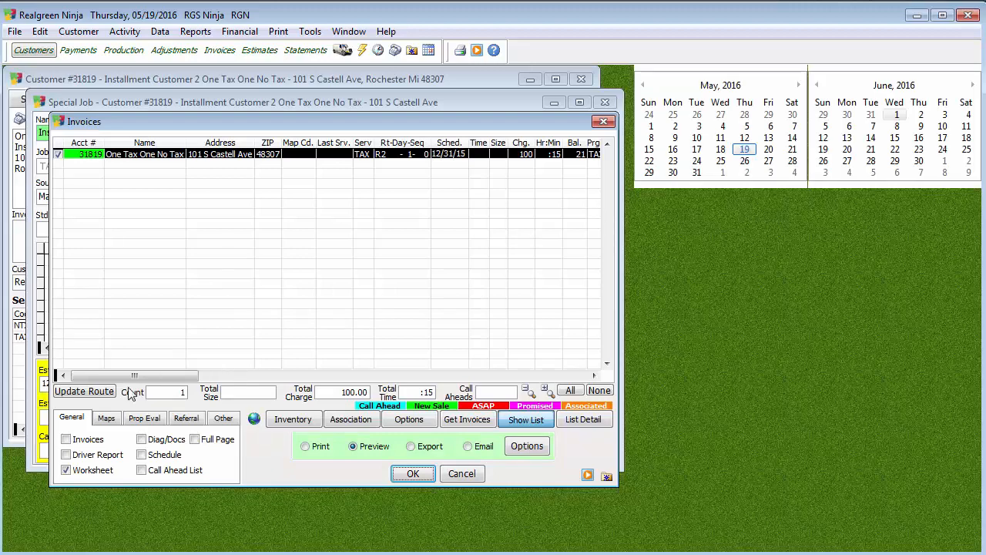
Include invoices and exclude the worksheet in the print preview options.
left_click(66, 439)
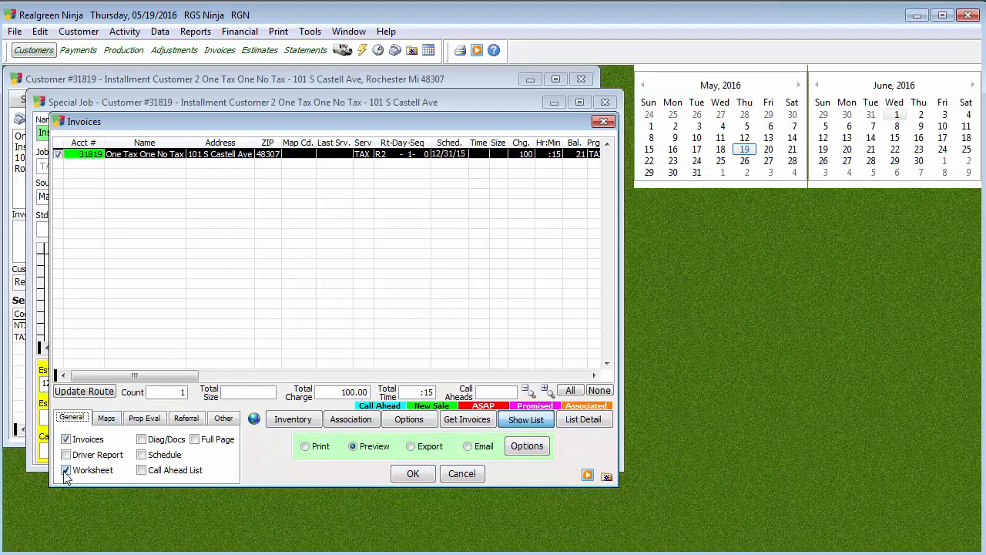
left_click(412, 473)
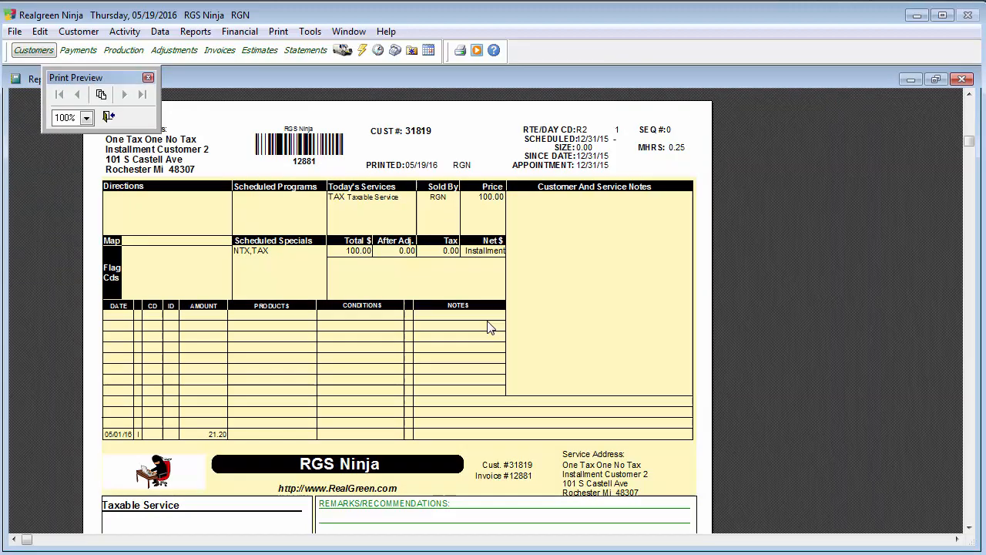
scroll("down", 3)
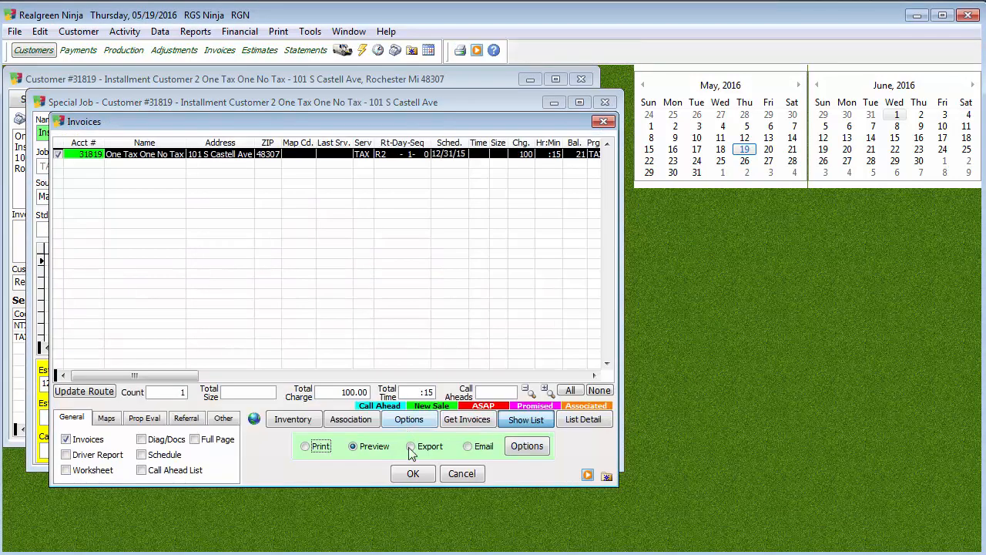
Preview the invoice showing 100.00 reduced to 80.00, then close the preview.
left_click(412, 474)
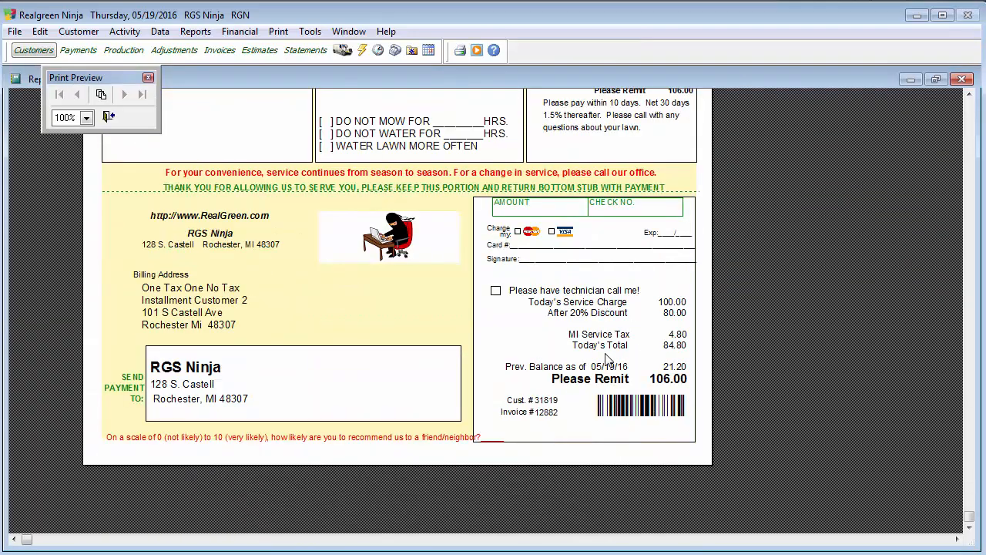
scroll("down", 3)
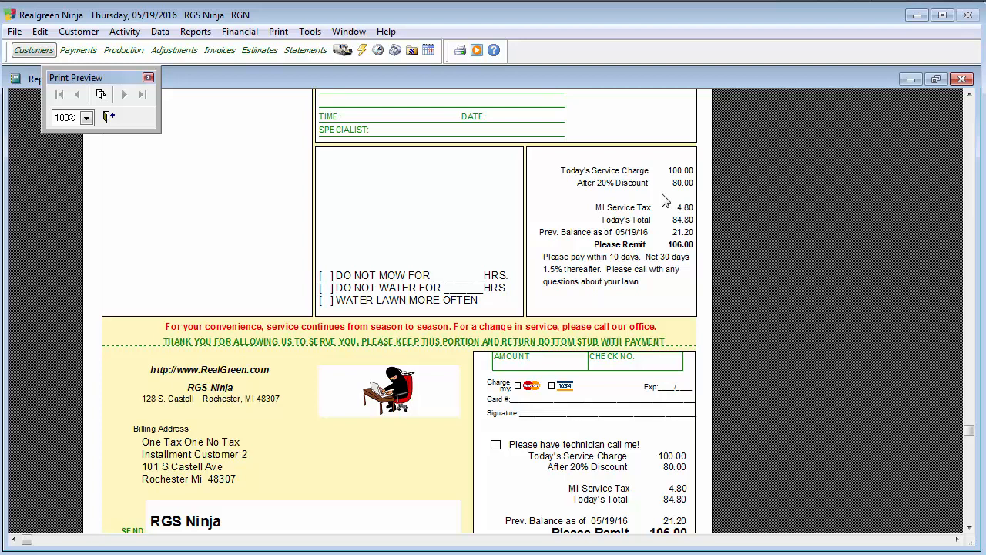
mouse_move(611, 210)
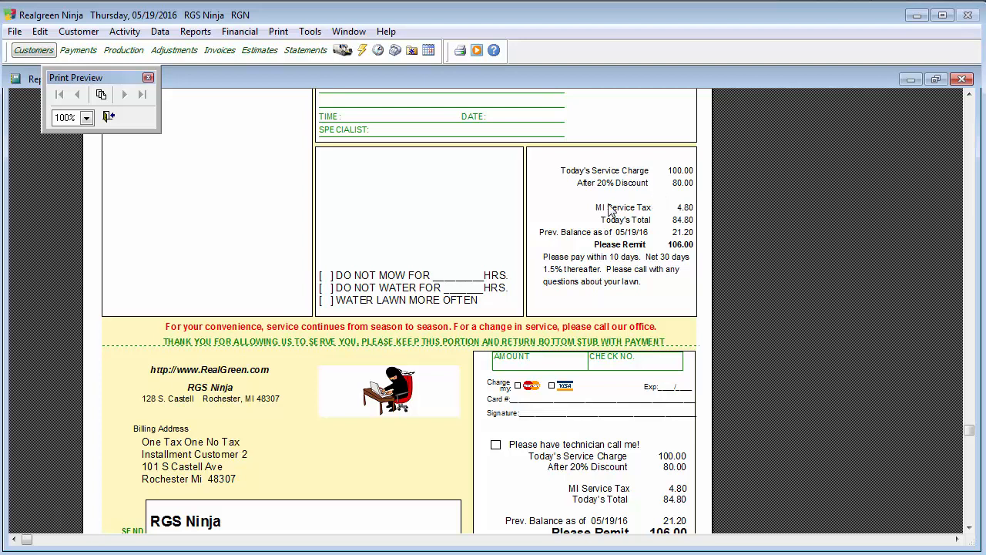
mouse_move(616, 195)
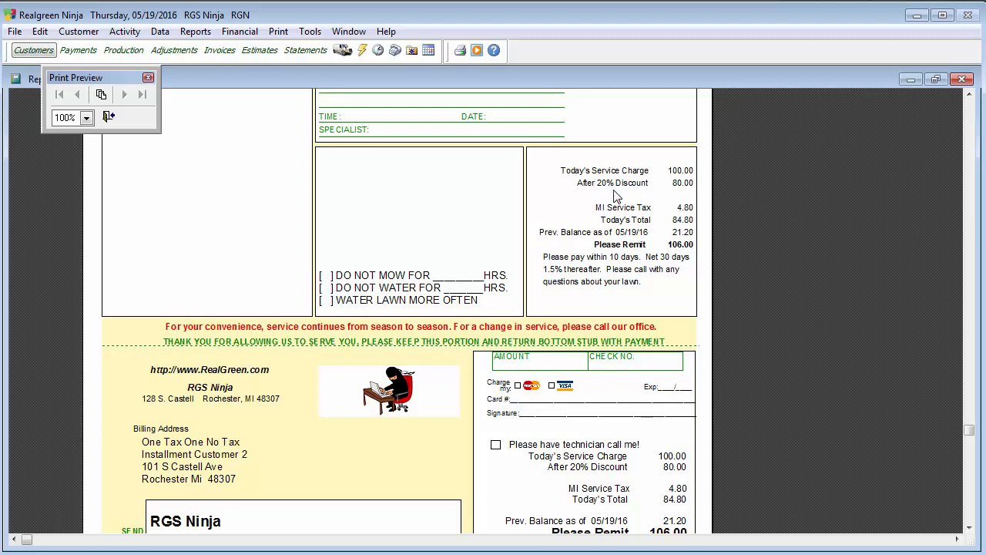
mouse_move(154, 91)
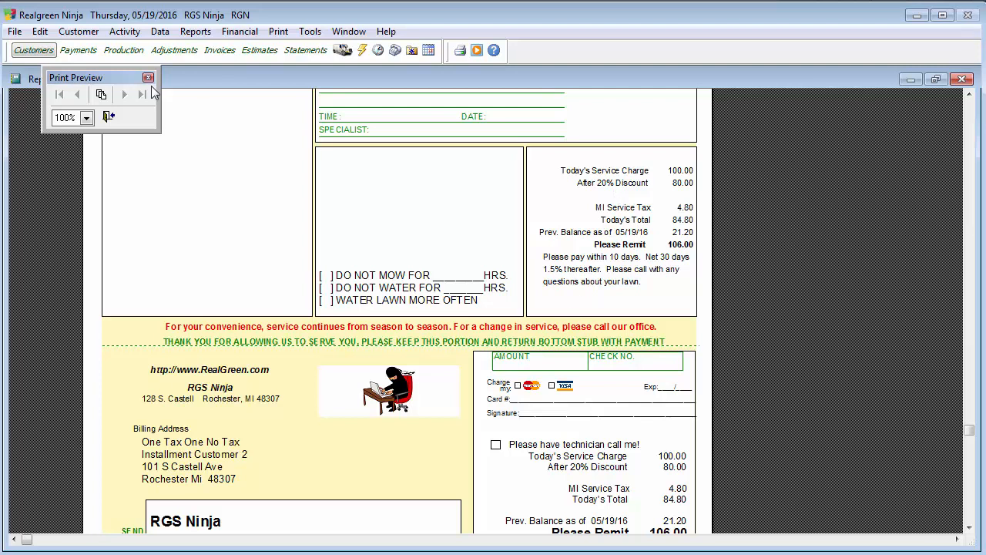
left_click(149, 77)
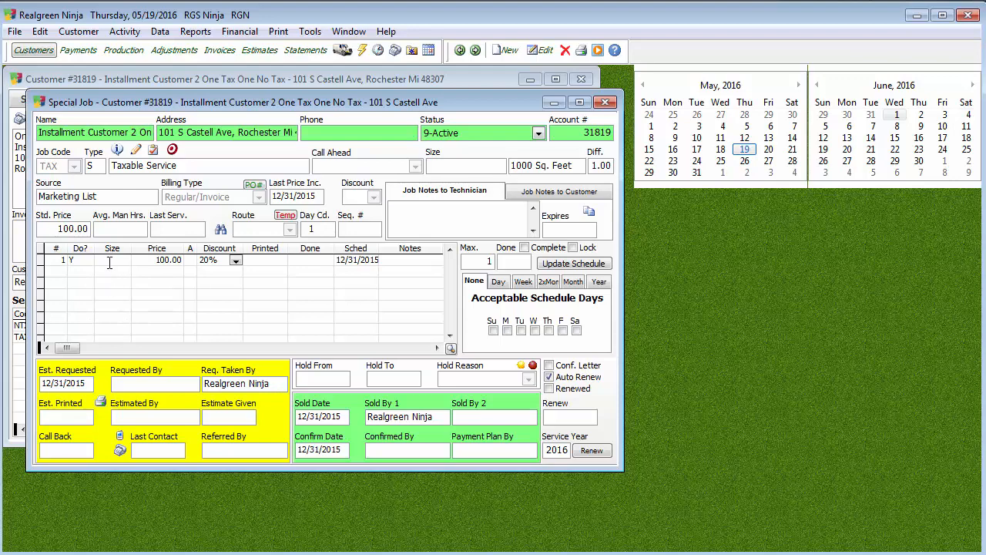
mouse_move(212, 326)
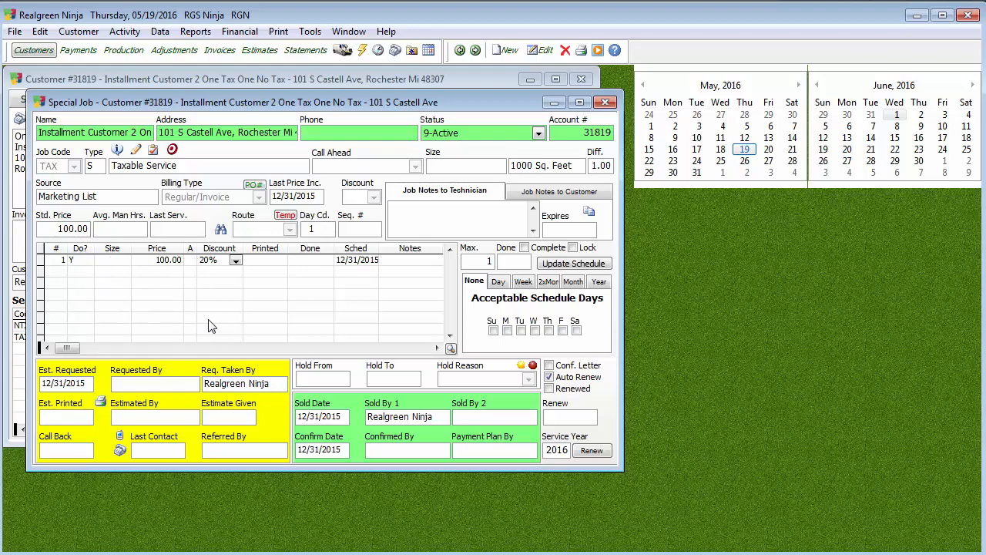
mouse_move(335, 187)
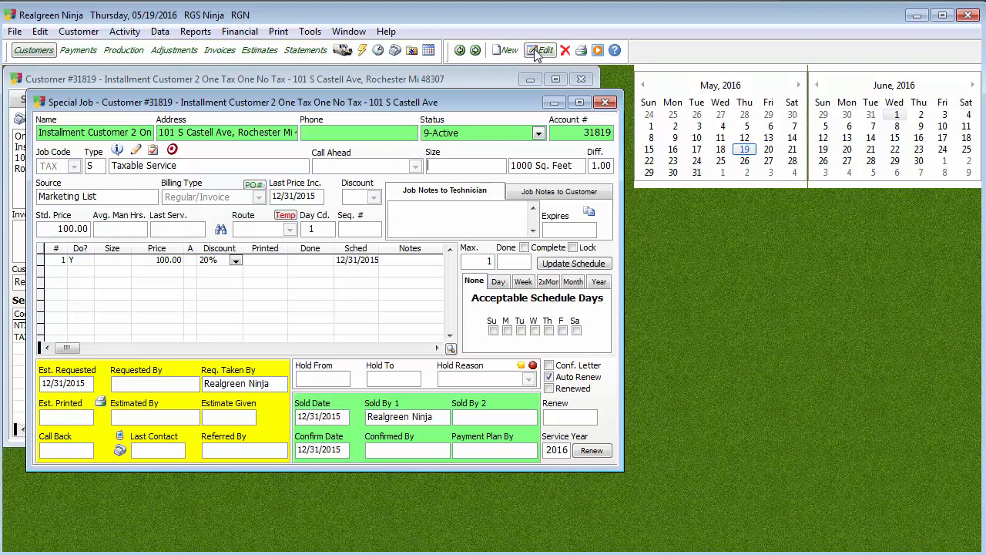
Add a 20% job-level discount and accept the double-discount warning.
left_click(541, 49)
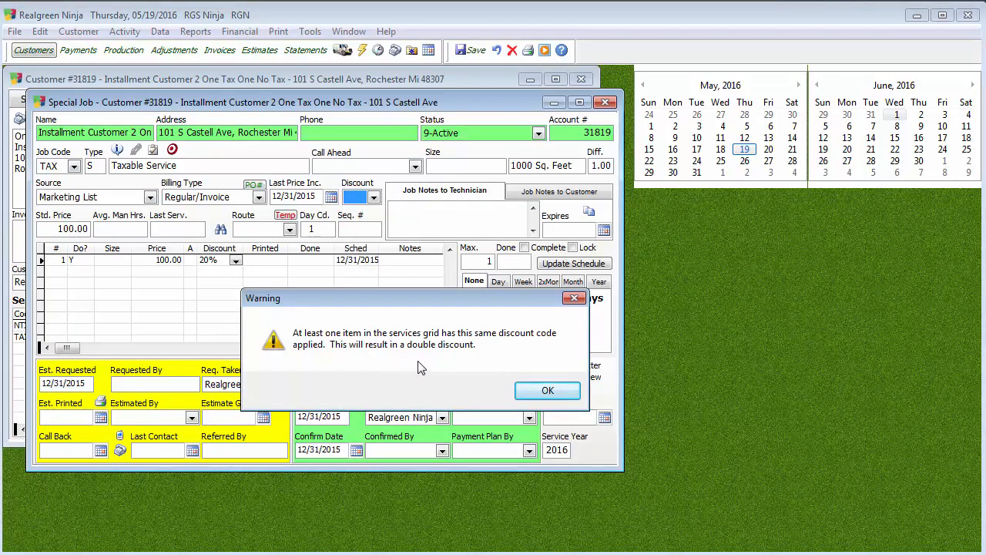
left_click(548, 390)
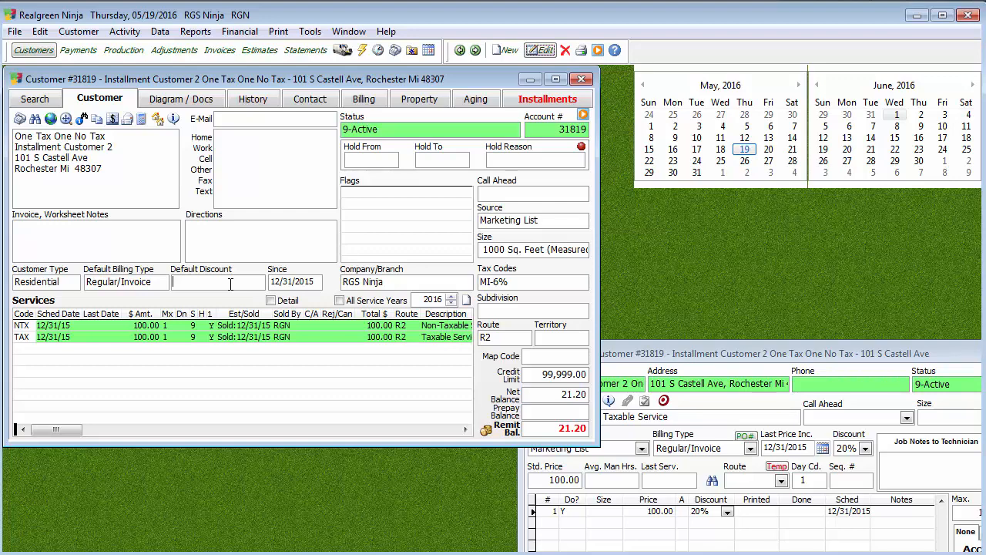
mouse_move(223, 277)
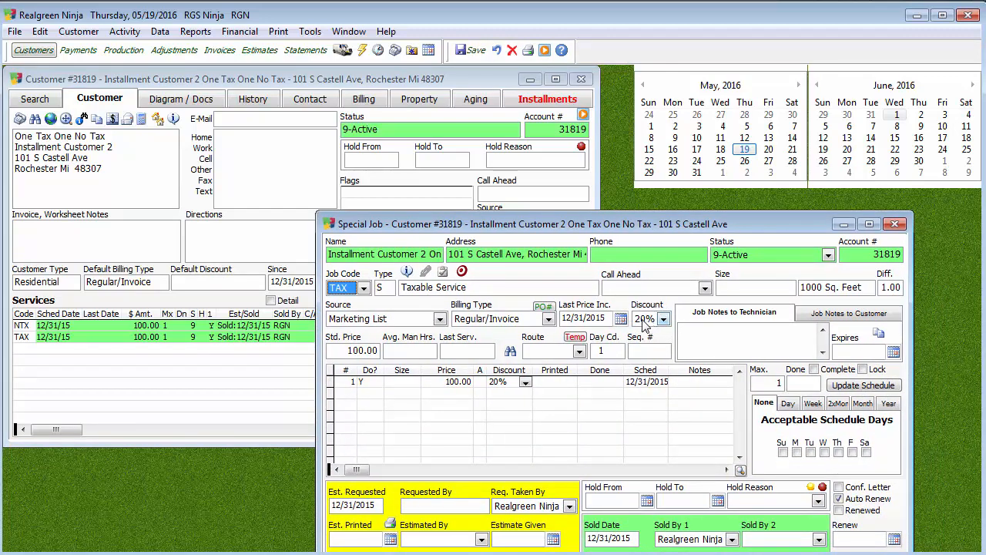
Choose 20% Discount as the customer's Default Discount and acknowledge the note.
left_click(665, 318)
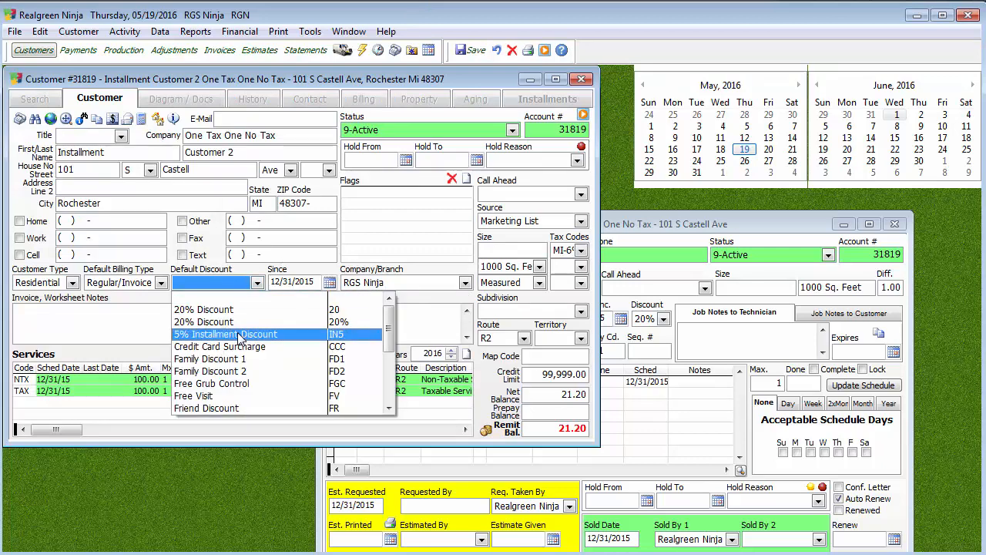
left_click(225, 334)
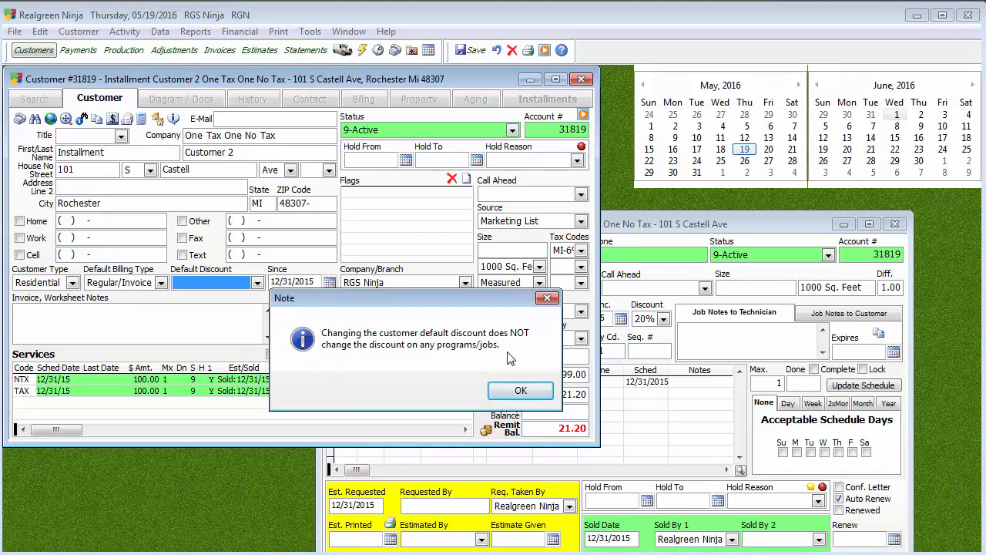
left_click(520, 390)
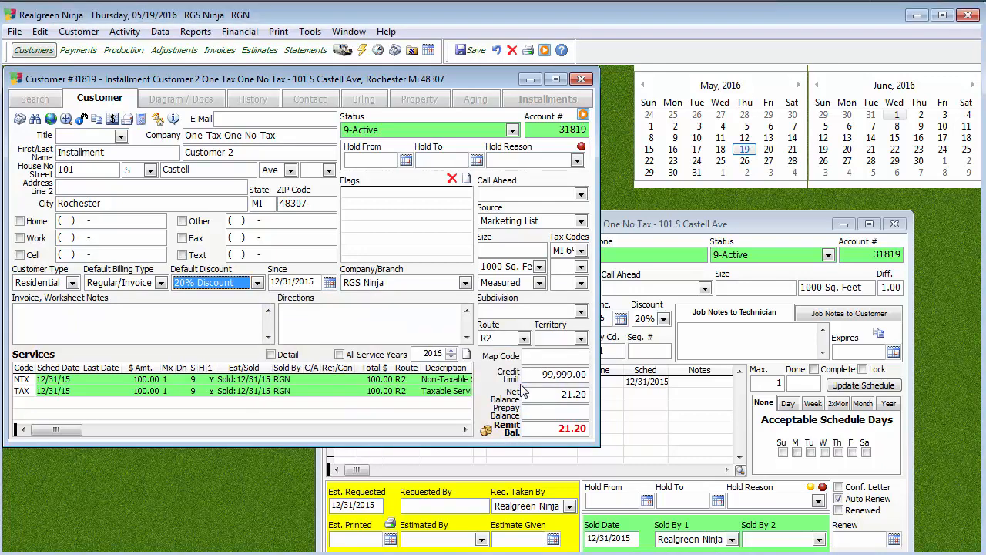
Close the special job window and save customer 31819's record with the new default.
left_click(895, 223)
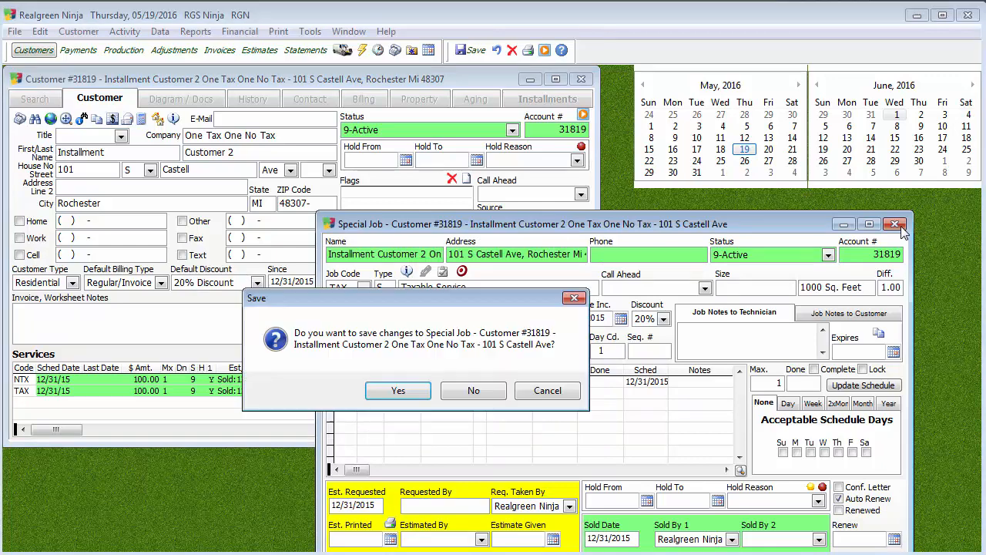
left_click(398, 391)
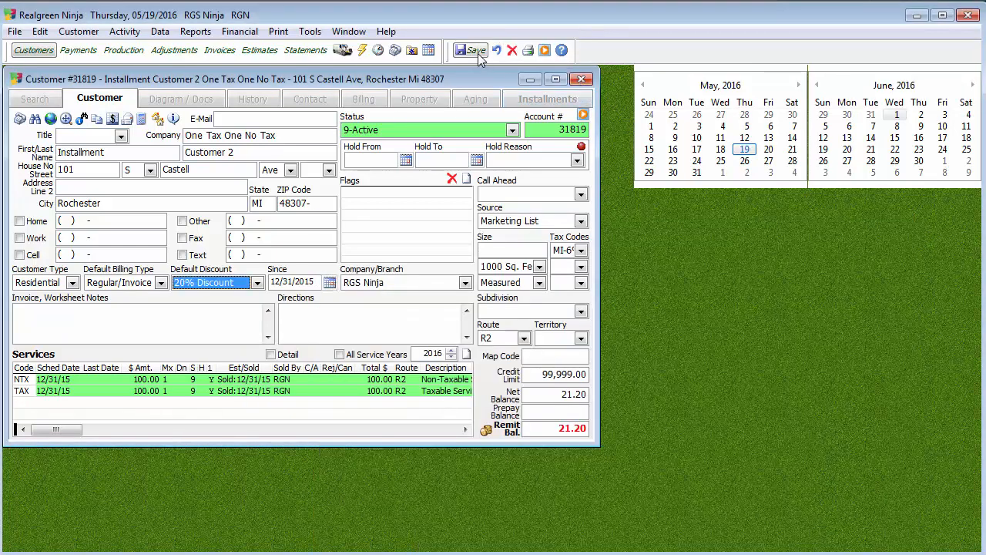
left_click(470, 50)
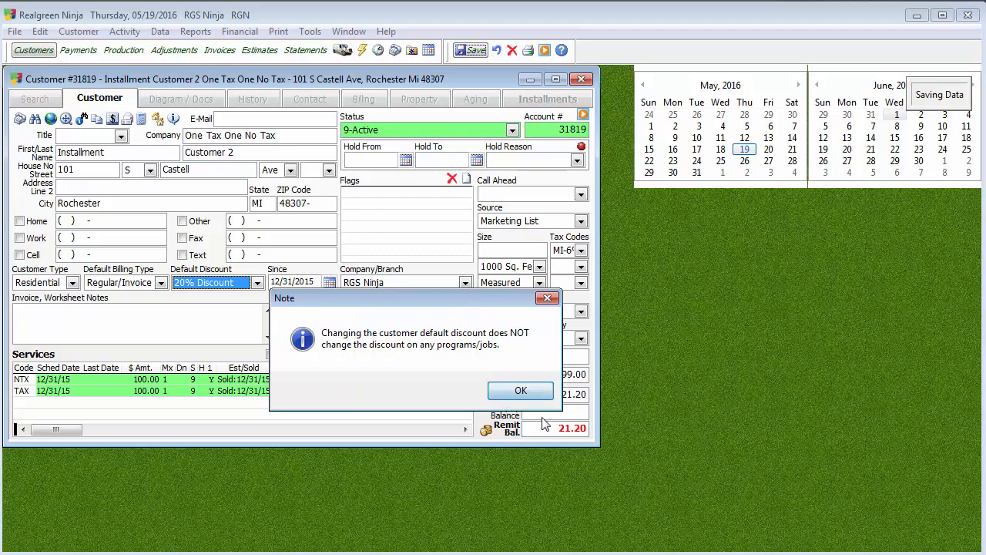
left_click(520, 390)
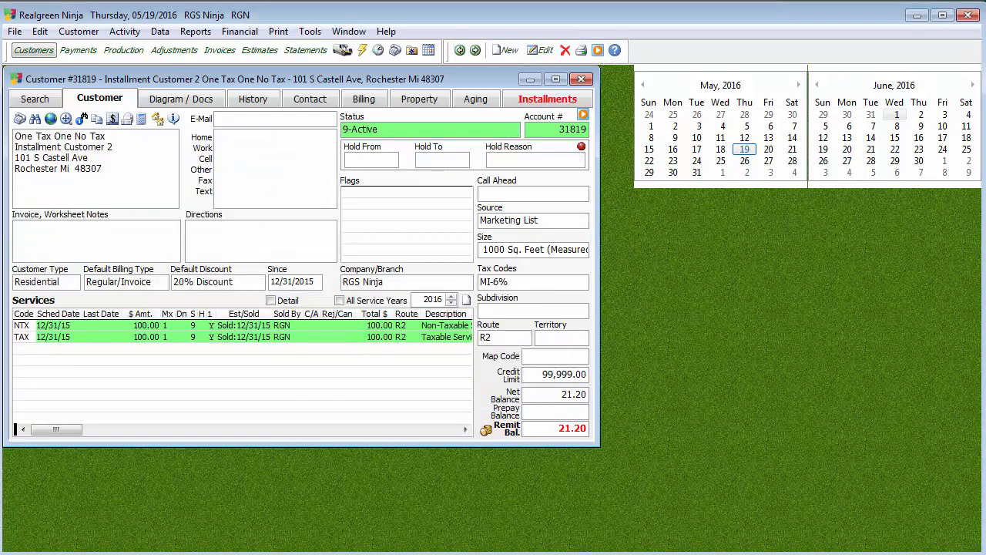